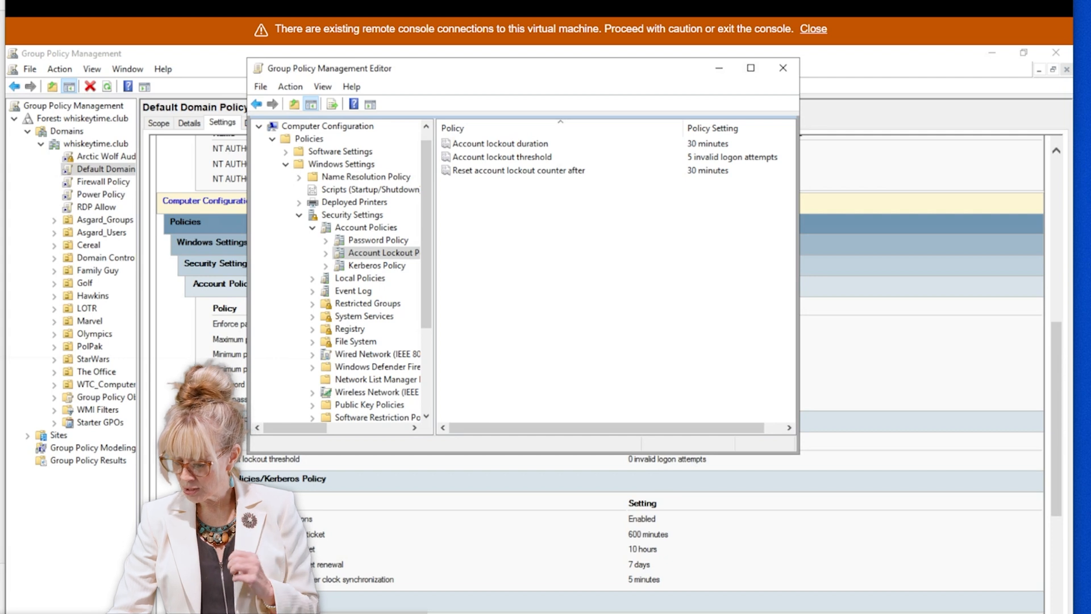
Step: Review the 30-minute lockout duration, 5-attempt threshold and counter reset settings
left_click(498, 143)
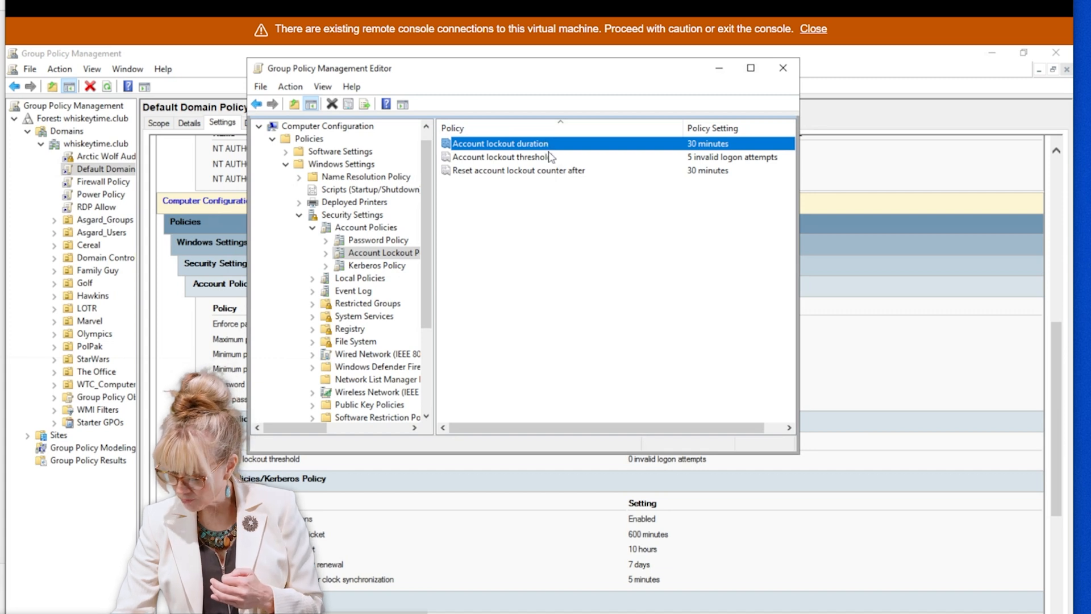
left_click(500, 157)
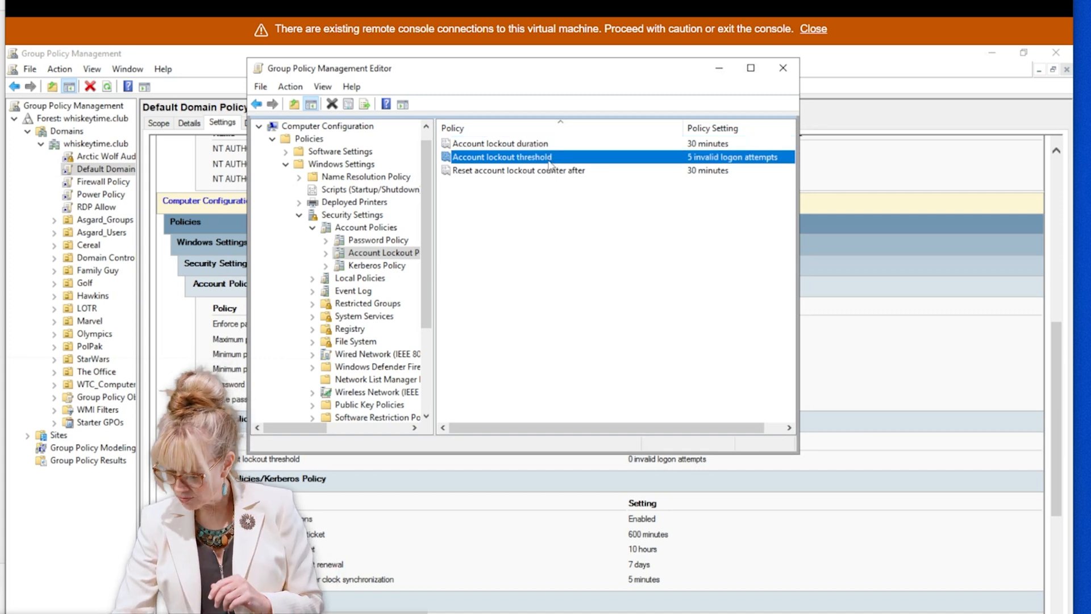
left_click(518, 170)
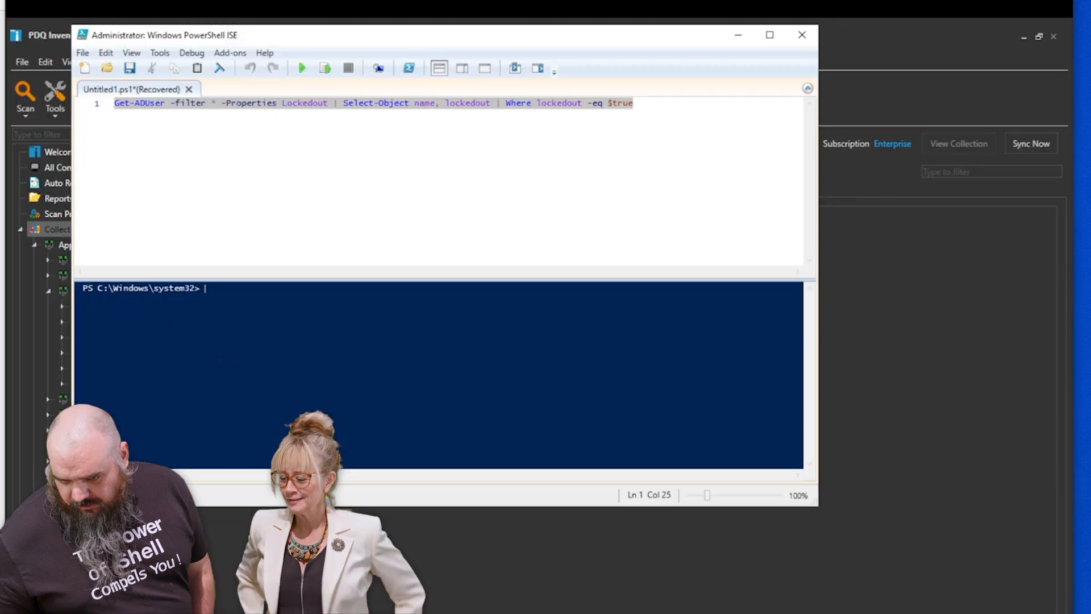
Step: Highlight the 'Get-ADUser -filter *' portion of the locked-out-users query in the script pane
left_click(553, 103)
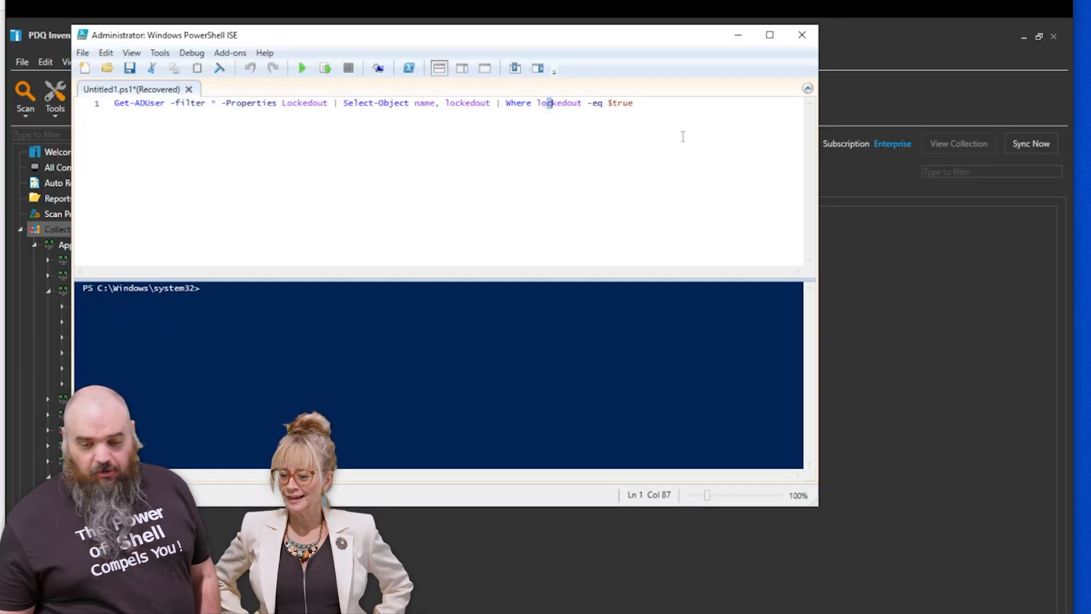
left_click(278, 103)
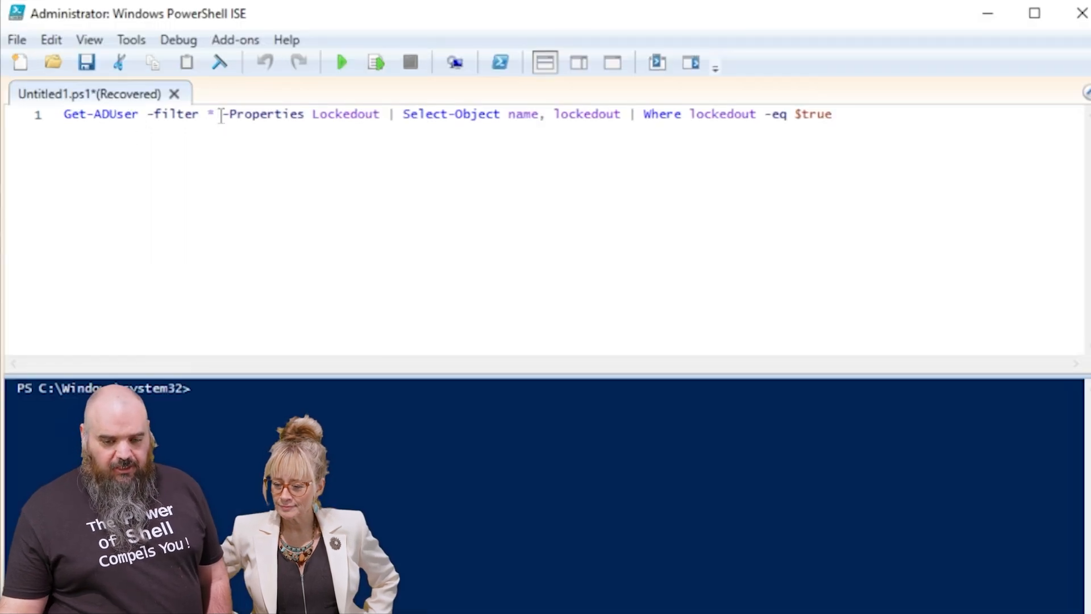
left_click_drag(222, 113, 63, 114)
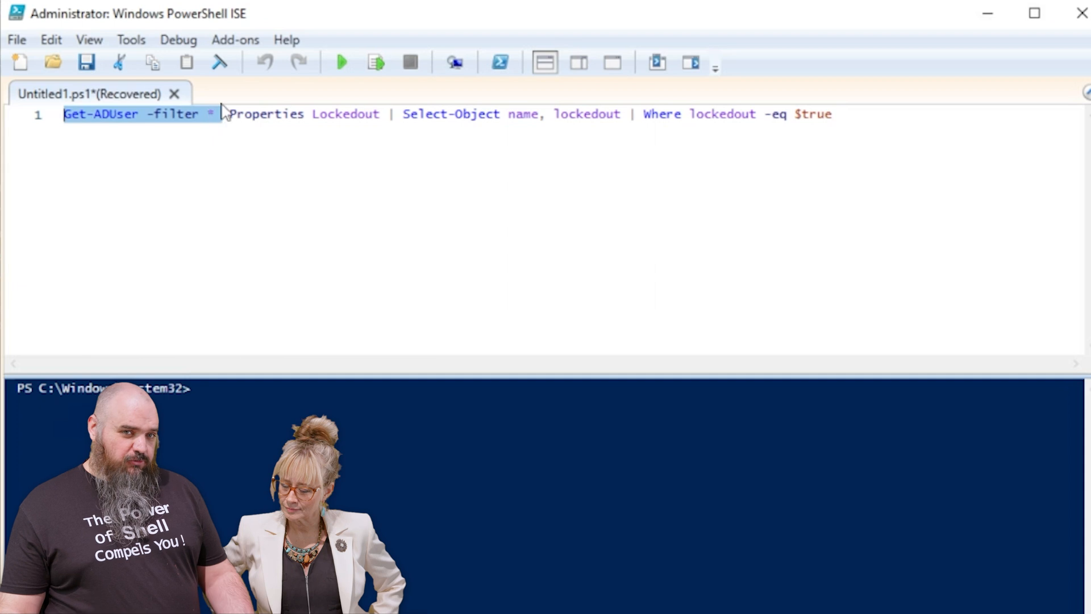
mouse_move(390, 122)
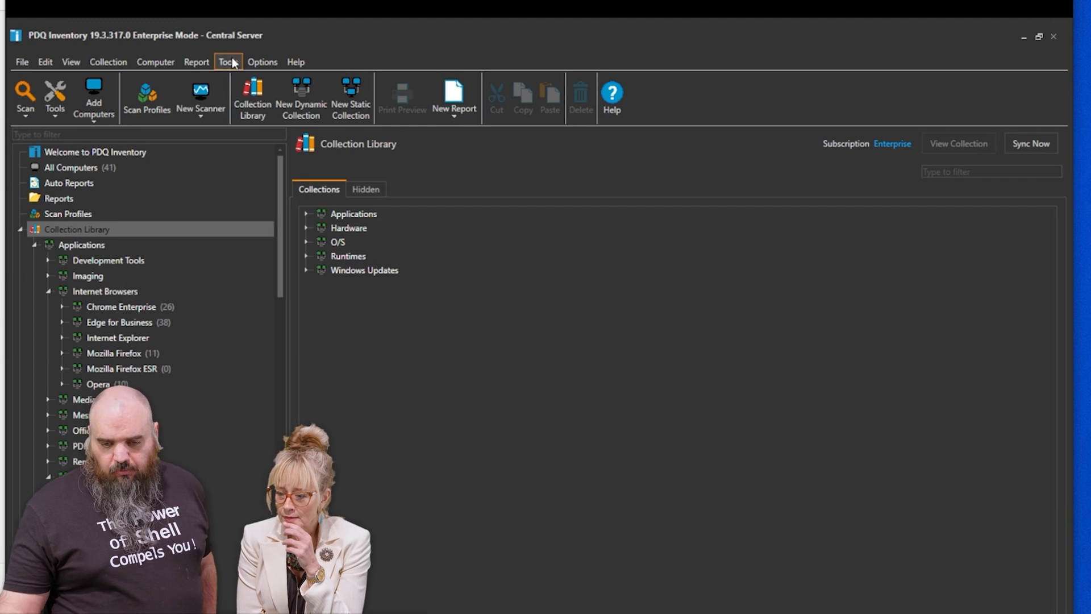
Step: Open the Tools page and select the Cred tool to show its details
left_click(227, 62)
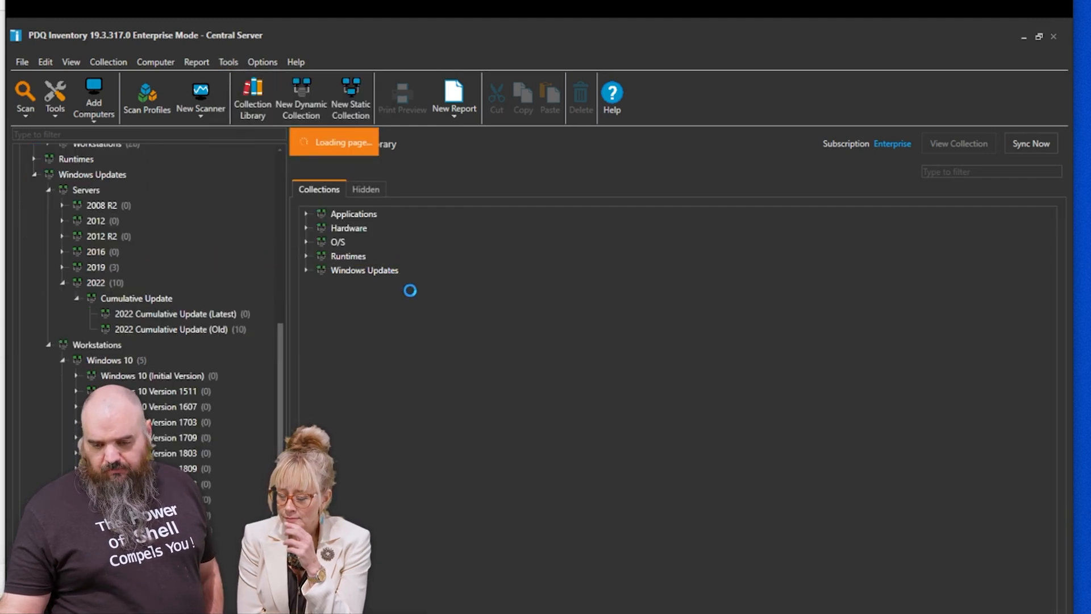
left_click(54, 96)
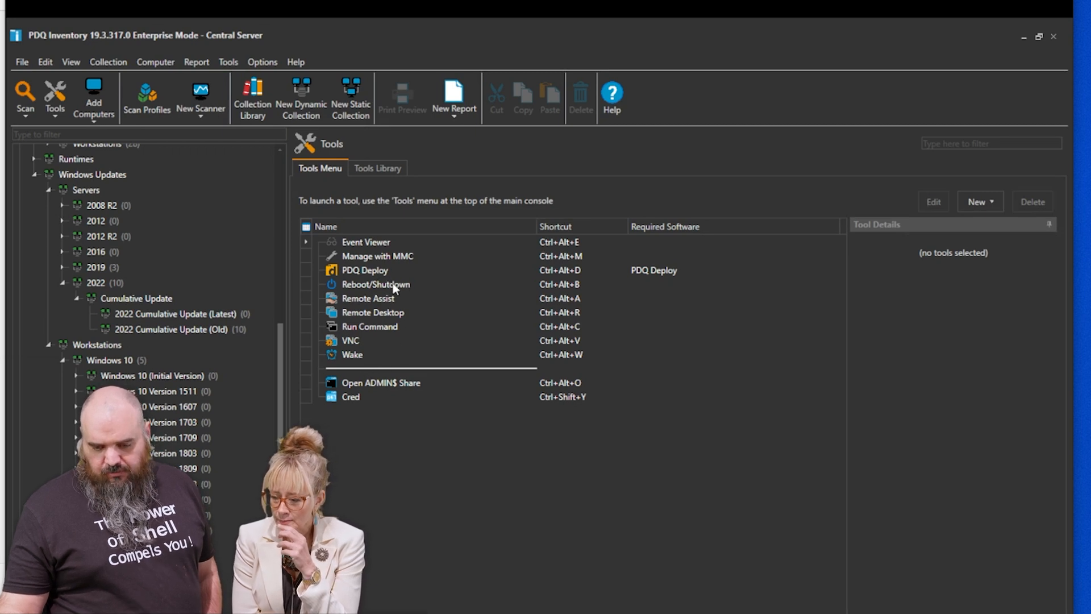
left_click(351, 397)
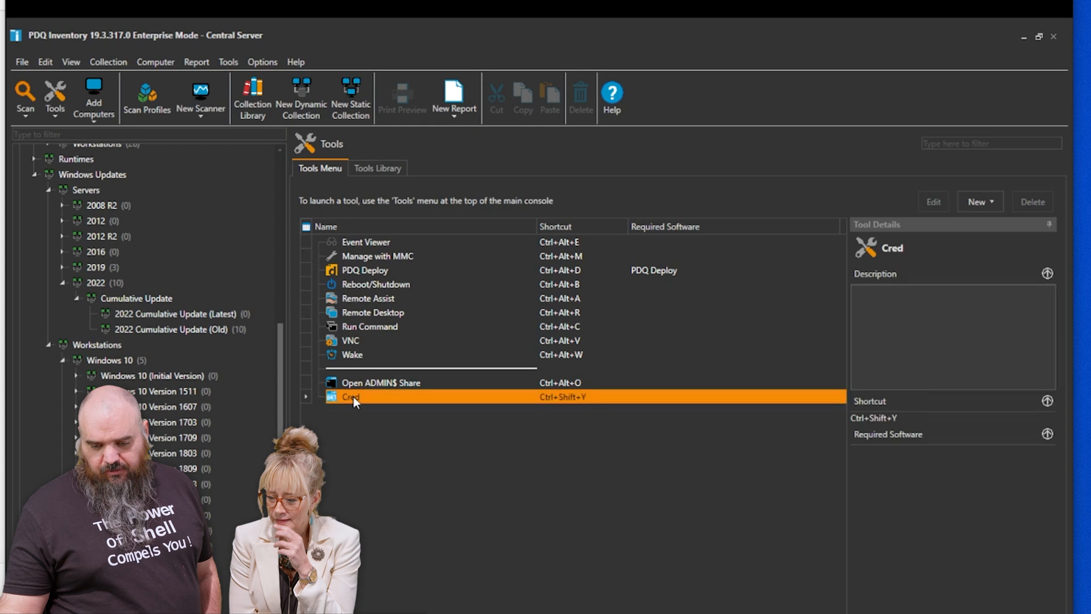
Step: Open Cred in Edit Mode to see its system Run Type and Get-ADUser command
double_click(350, 397)
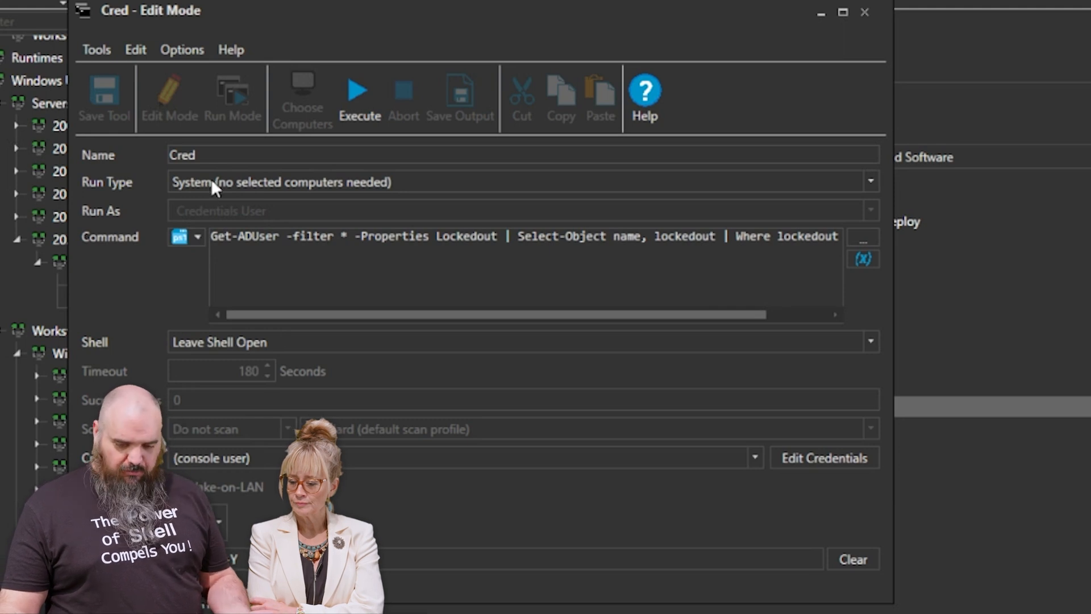
mouse_move(261, 346)
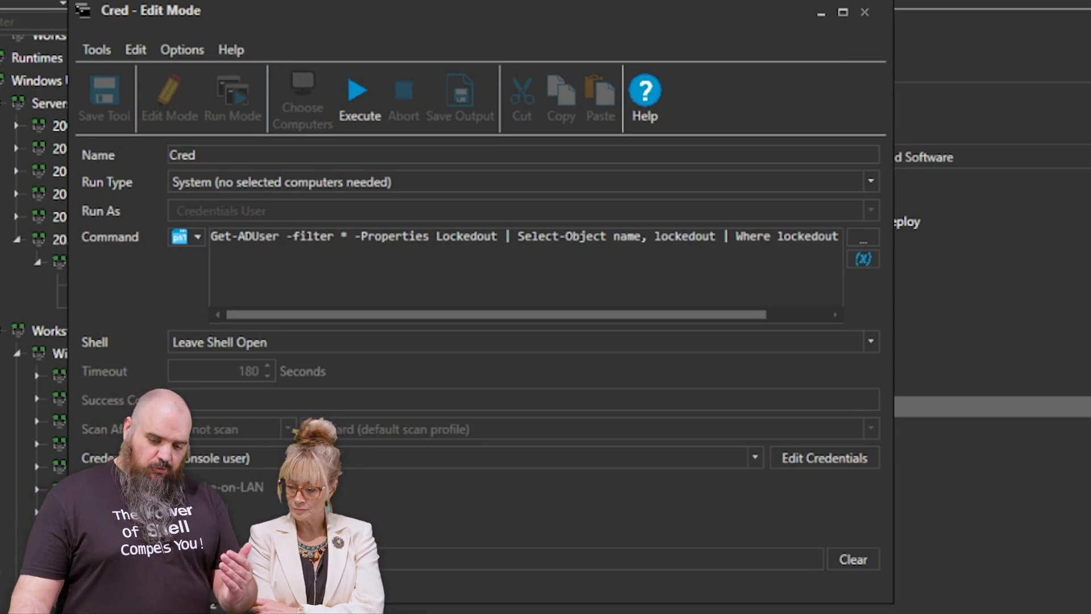
mouse_move(866, 14)
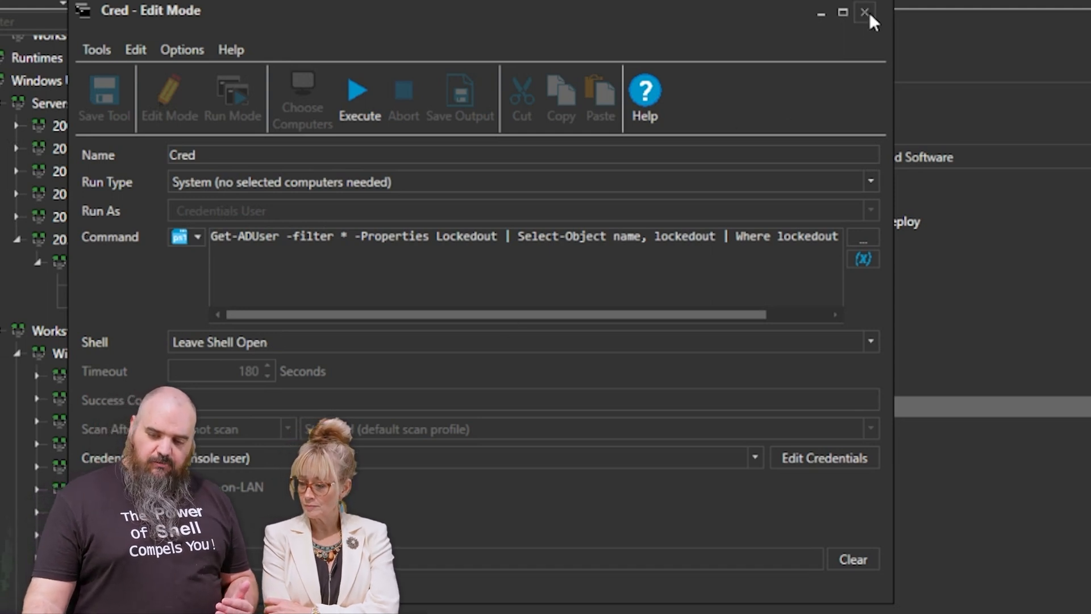
Step: Close the Cred editor and open the Development Tools collection under Applications
left_click(865, 13)
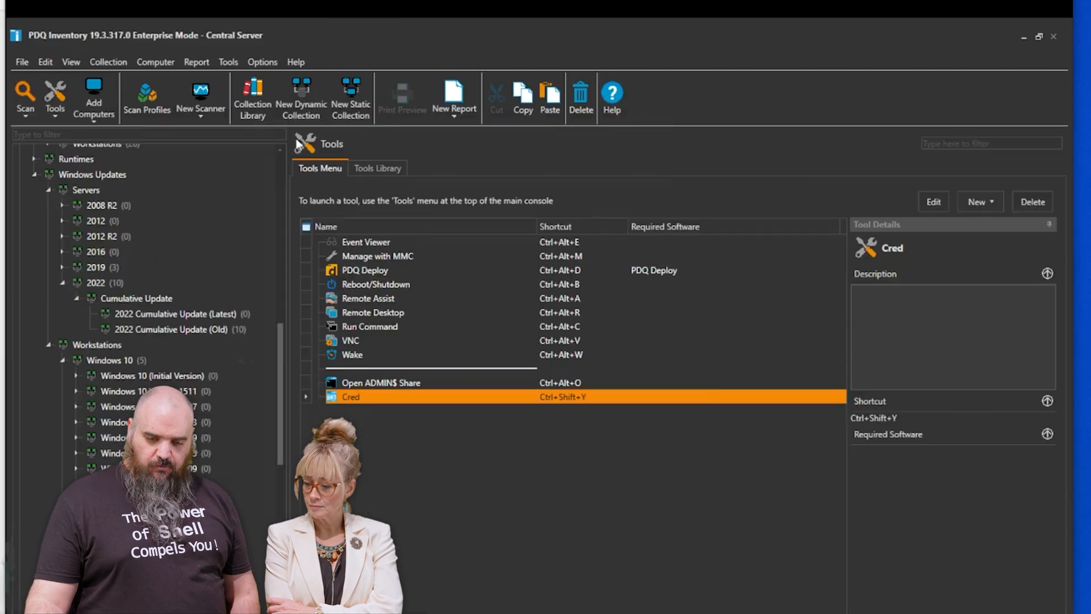
scroll("up", 3)
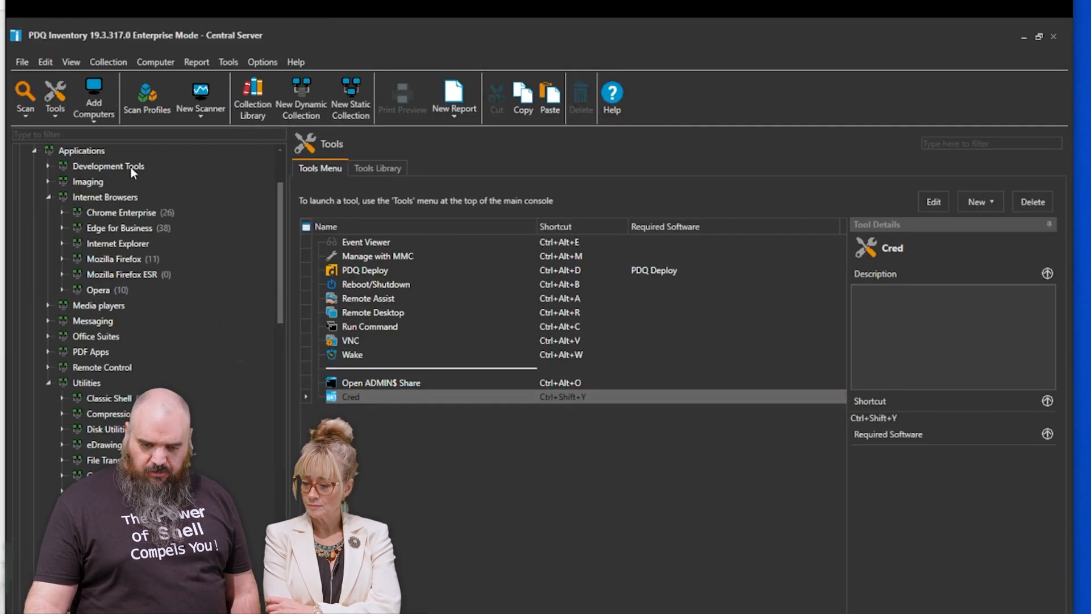
left_click(107, 165)
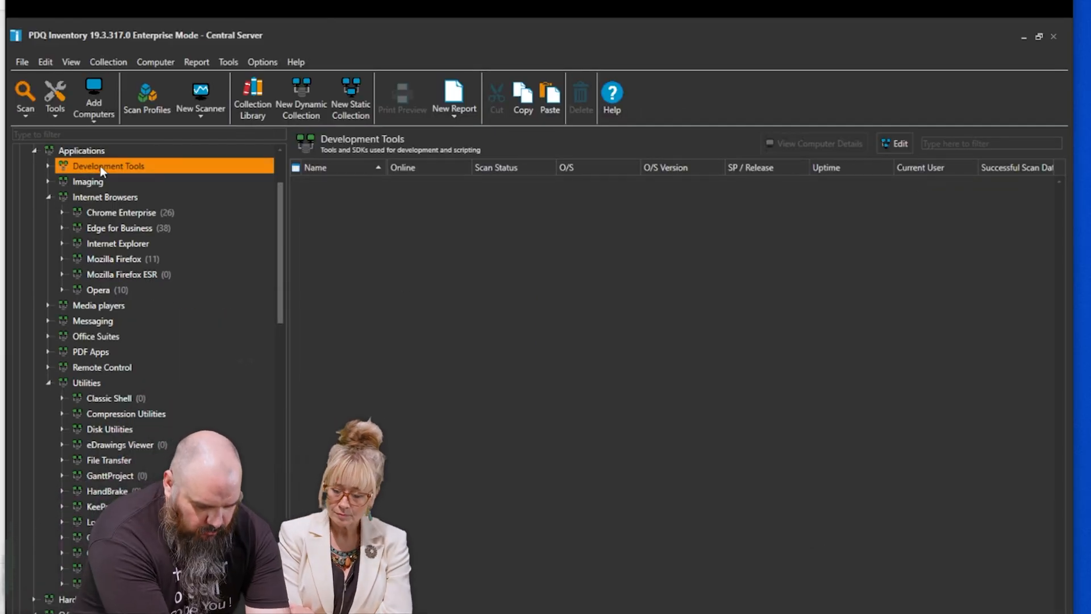